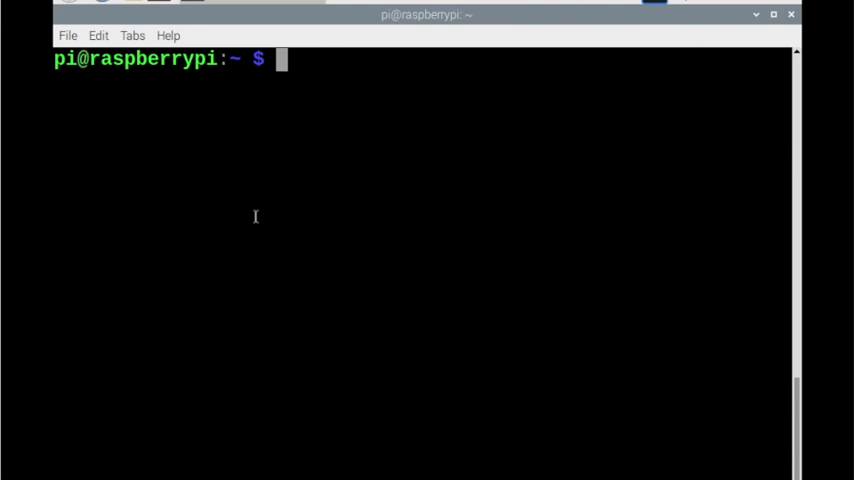
mouse_move(320, 104)
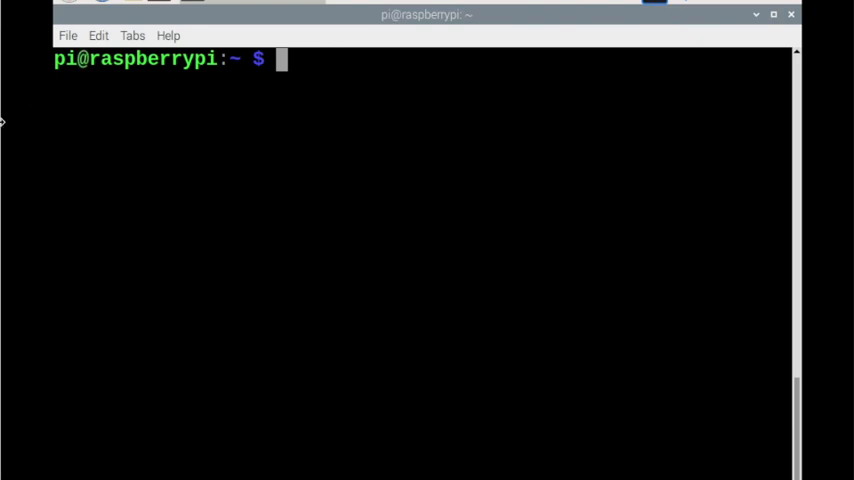
mouse_move(136, 96)
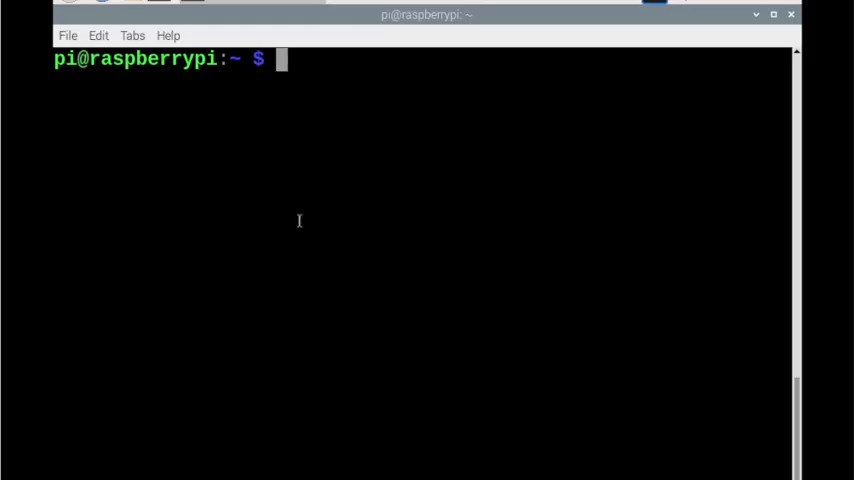
Run the curl setup_10.x script piped to sudo -E bash to add the NodeSource Node.js 10 source
text(curl -sL https://deb.nodesource.com/setup_10.x | sudo -E bash -)
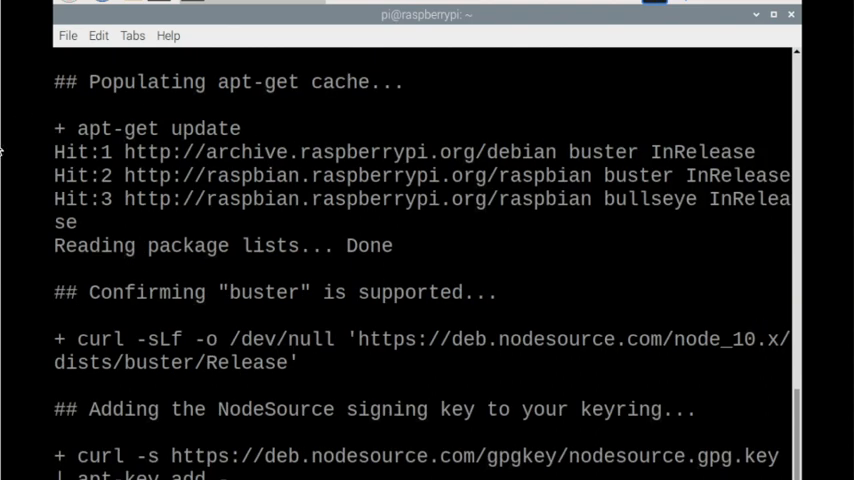
scroll(down, 3)
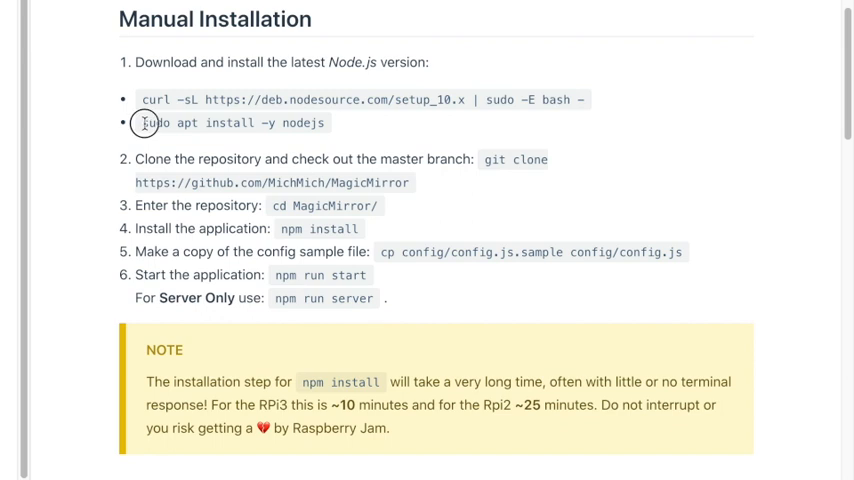
Select the 'sudo apt install -y nodejs' command in the Manual Installation list for copying
drag(140, 122, 324, 122)
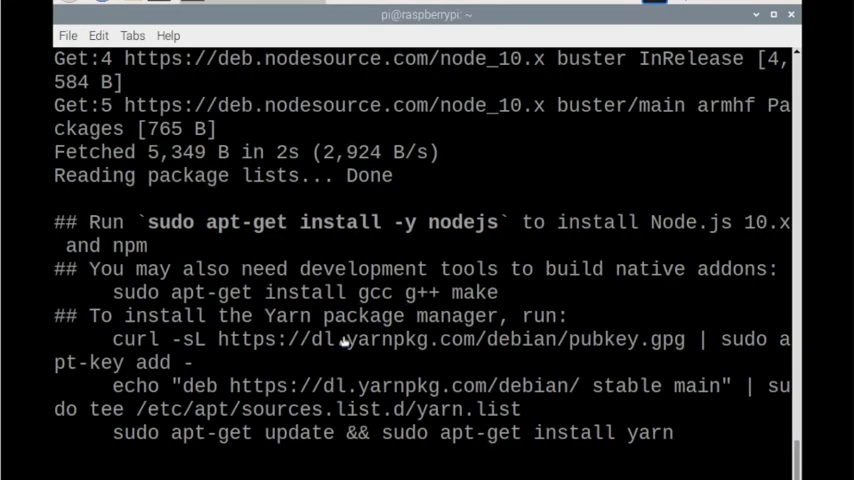
mouse_move(340, 330)
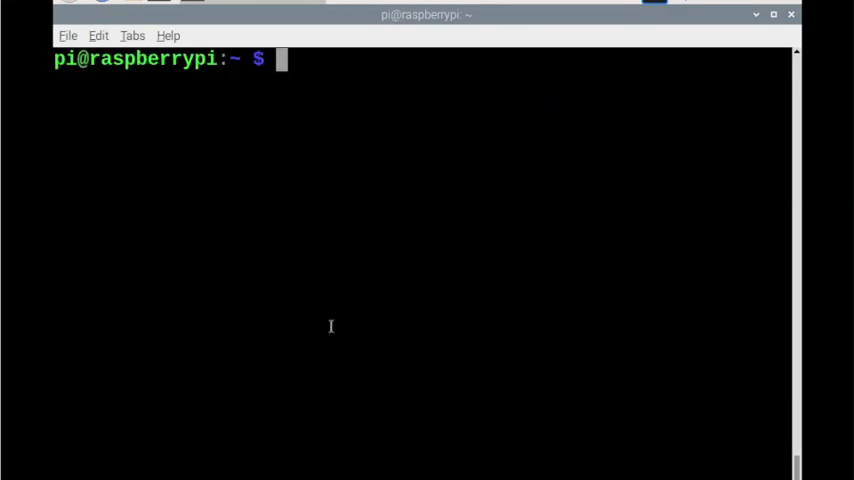
Paste and run 'sudo apt install -y nodejs', pulling Node.js 10.22.0 and removing old npm and libnode
right_click(332, 326)
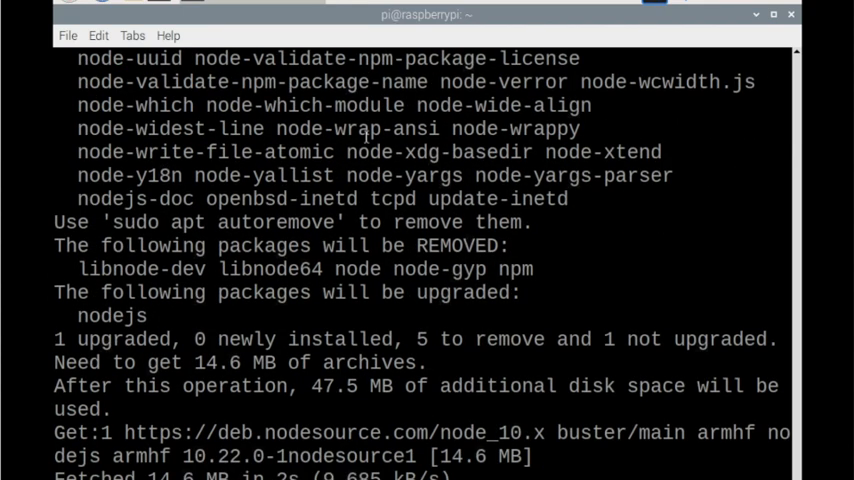
scroll(down, 3)
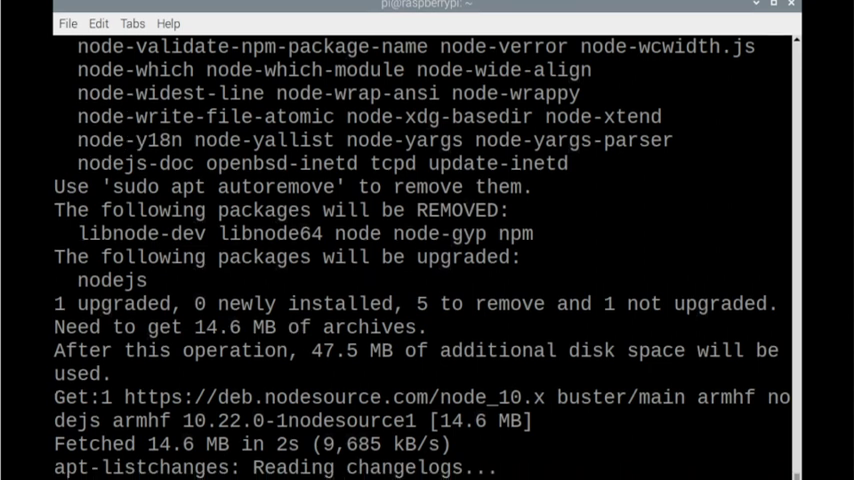
scroll(down, 3)
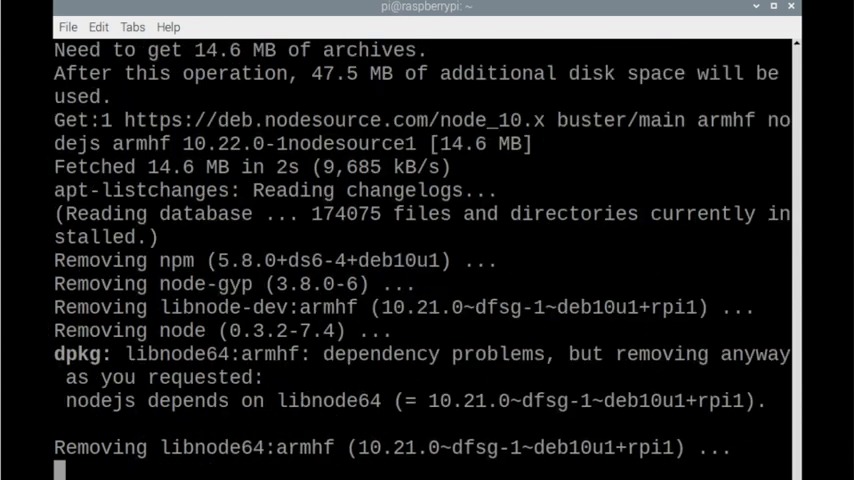
scroll(down, 3)
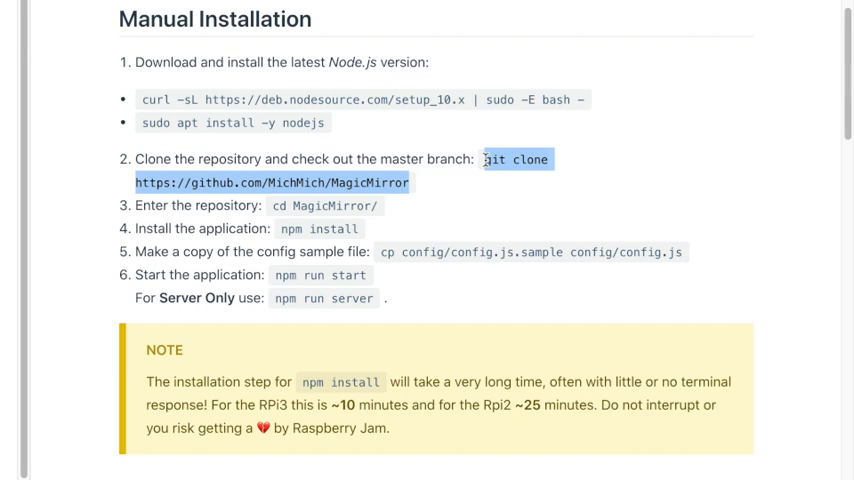
mouse_move(484, 160)
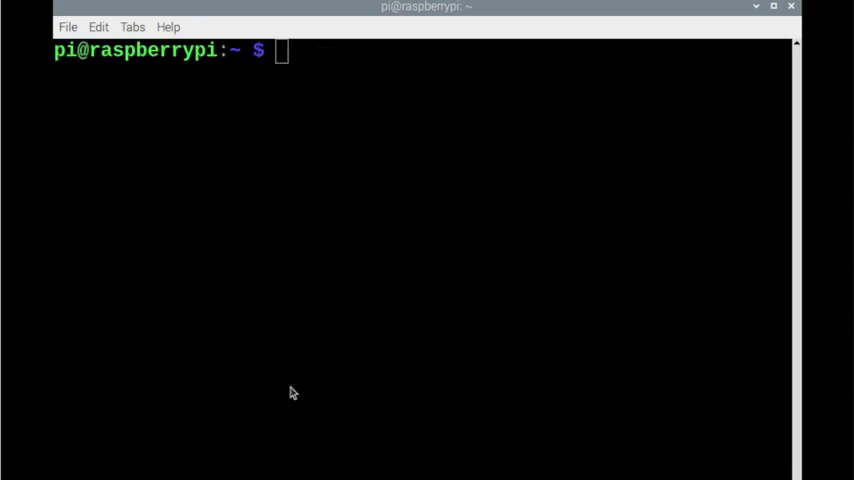
Clone github.com/MichMich/MagicMirror and begin changing into the MagicMirror folder
text(git clone https://github.com/MichMich/MagicMirror)
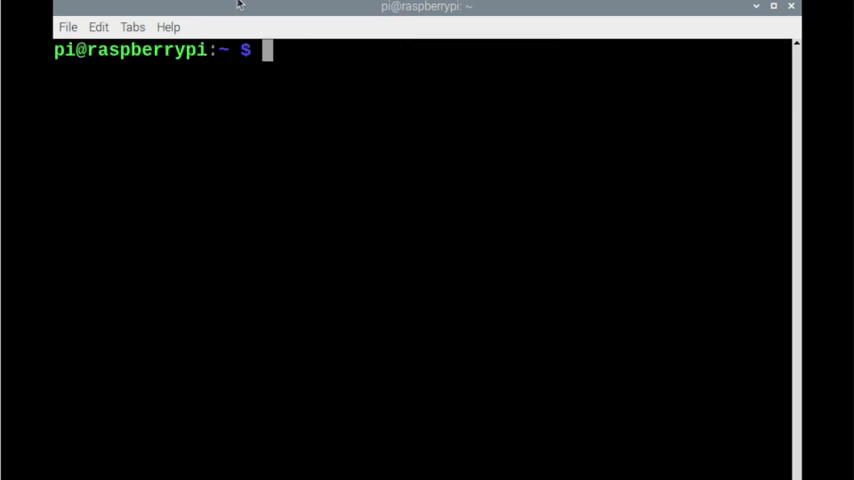
text(cd M)
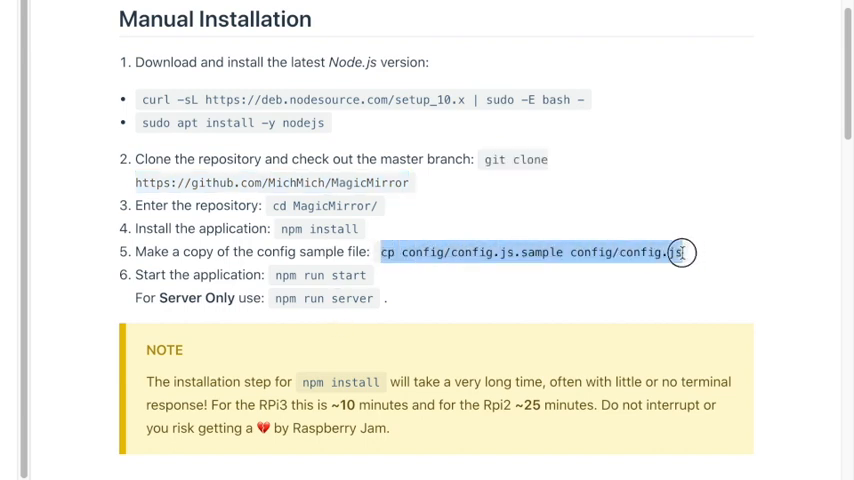
Enter npm install in the MagicMirror folder, correcting the tab-completed 'installers/' text
right_click(680, 252)
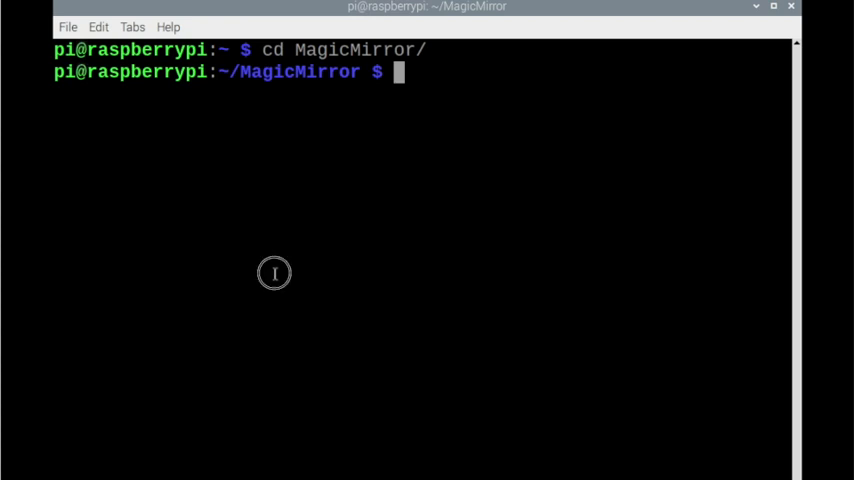
text(npm)
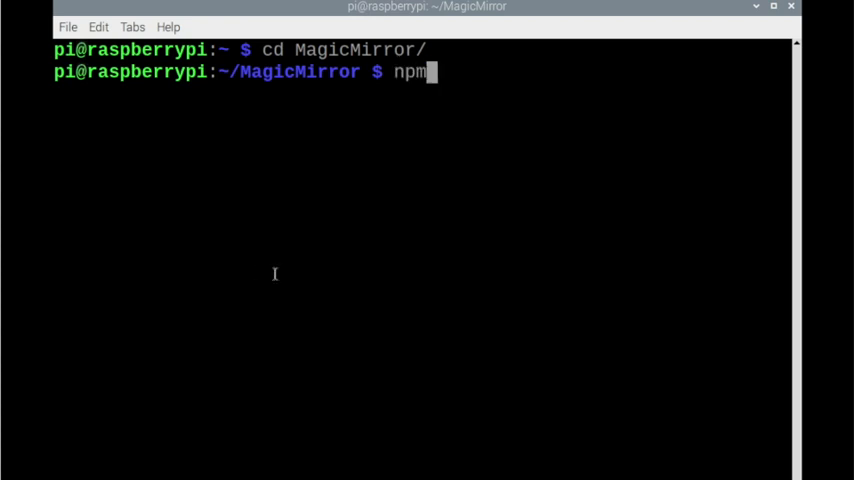
text(installers/)
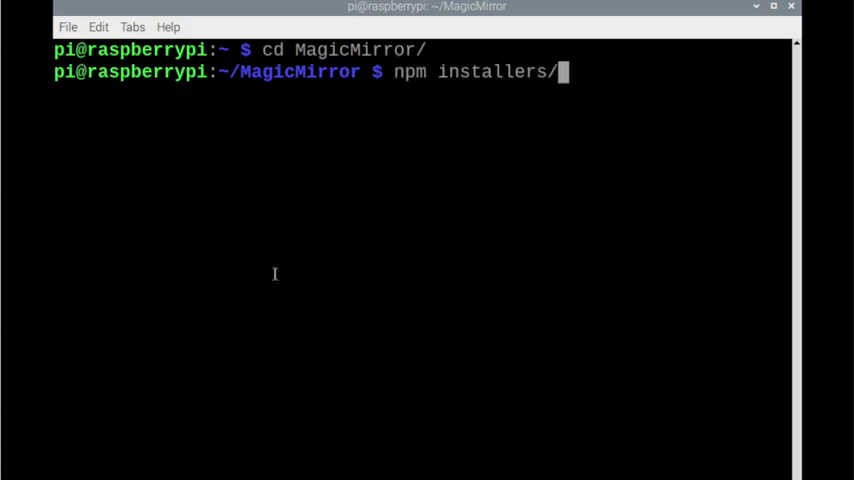
key(BackSpace)
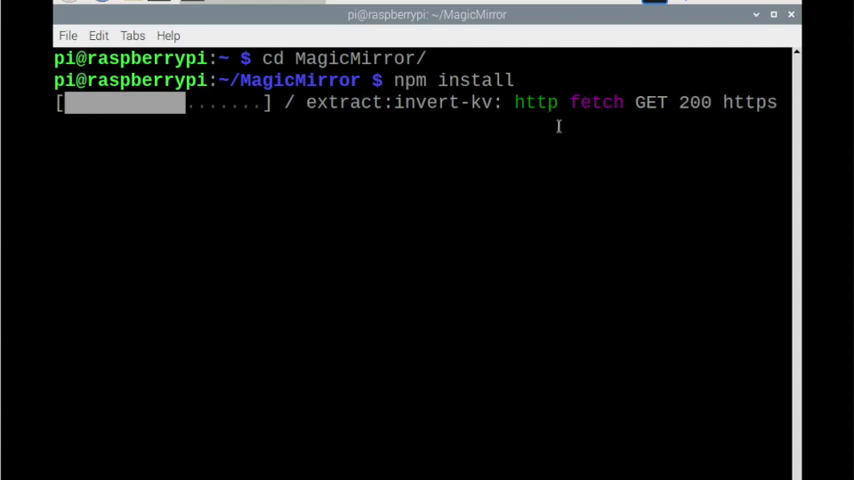
mouse_move(276, 120)
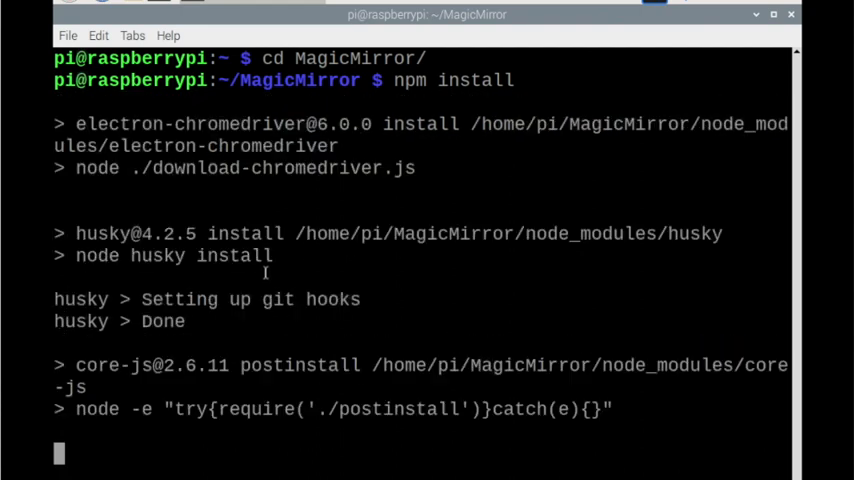
Follow the npm install output until 'MagicMirror installation finished successfully!' with 1048 packages added
scroll(down, 3)
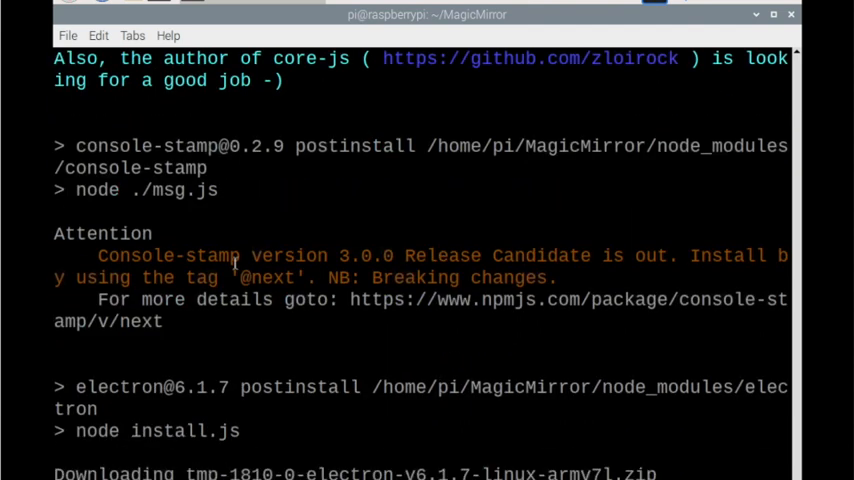
scroll(down, 3)
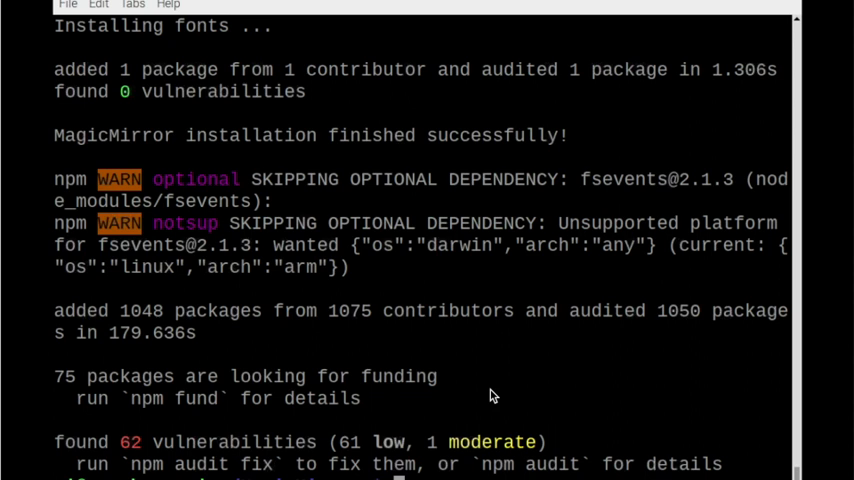
Clear the terminal so only the MagicMirror folder prompt remains
right_click(490, 396)
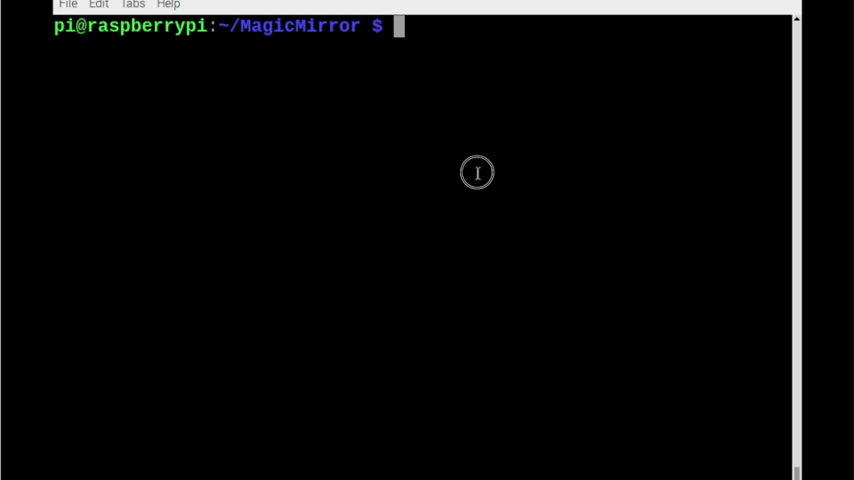
Run 'npm run start' so MagicMirror launches full-screen with clock, US holidays and news
text(npm start)
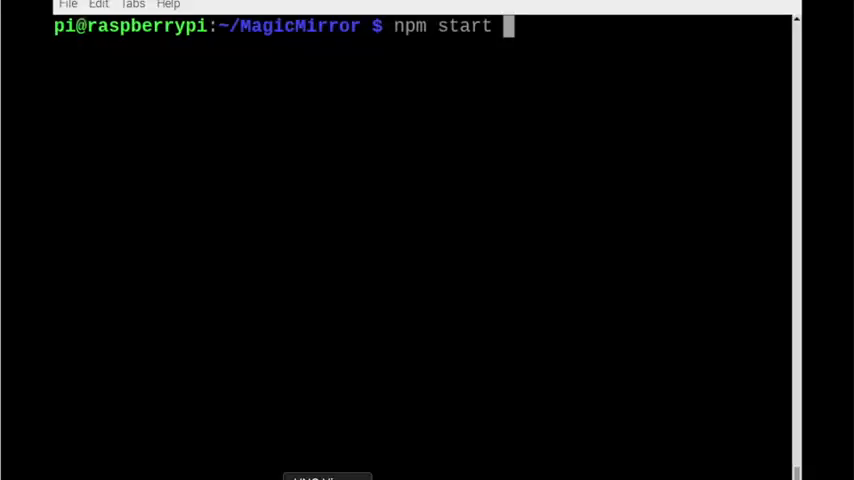
key(BackSpace)
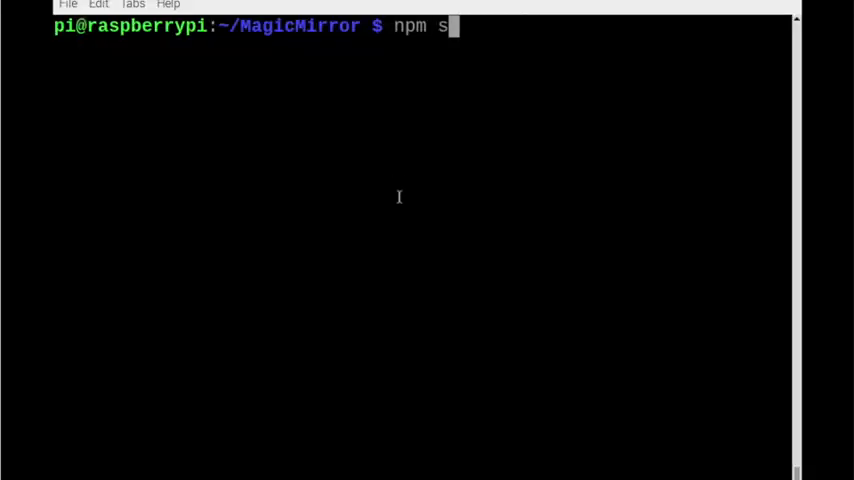
text(run)
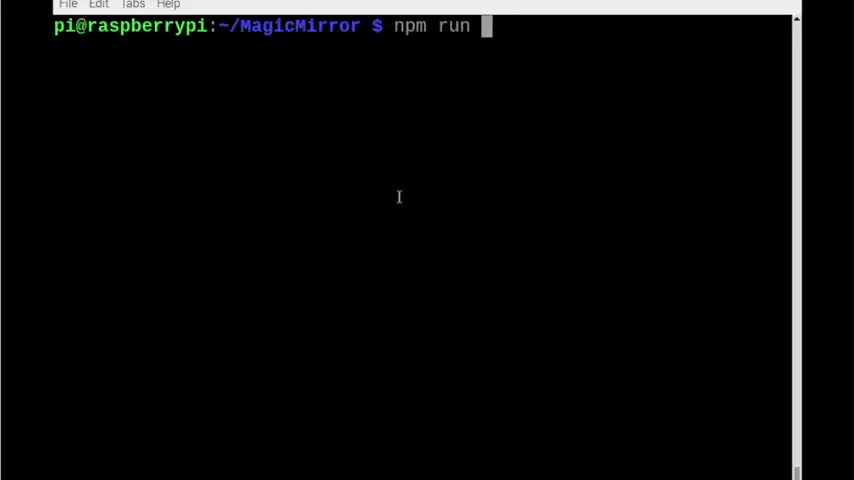
text(start)
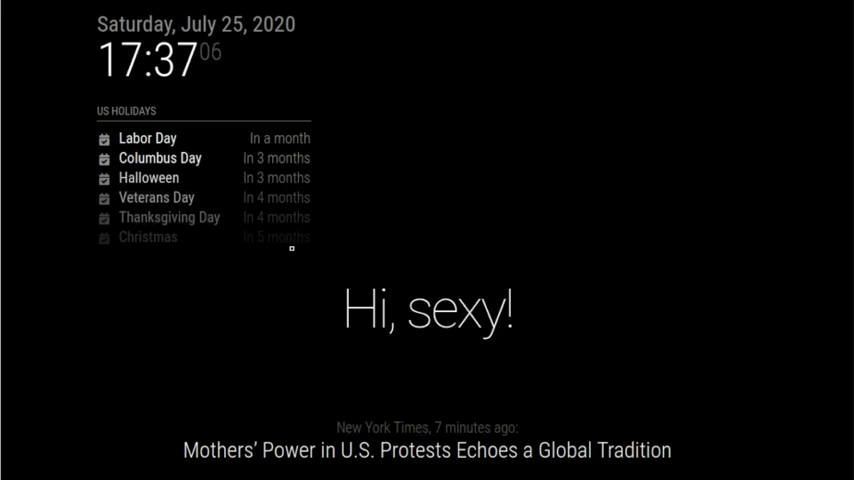
mouse_move(468, 230)
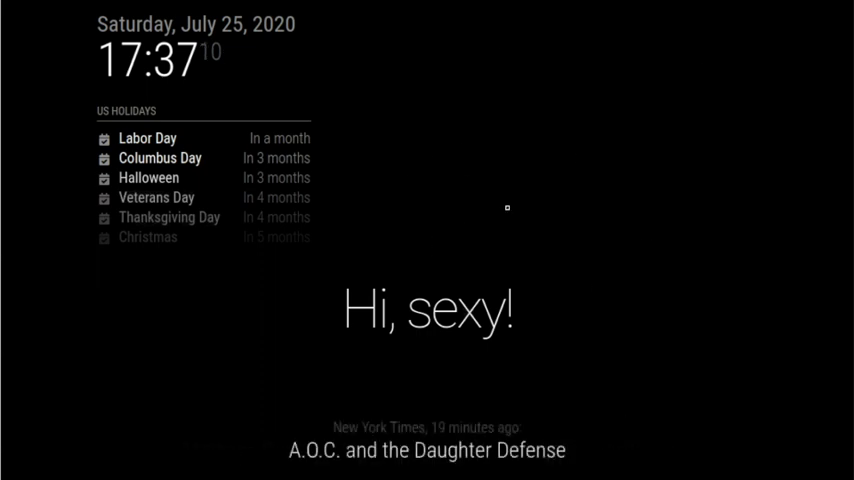
mouse_move(398, 274)
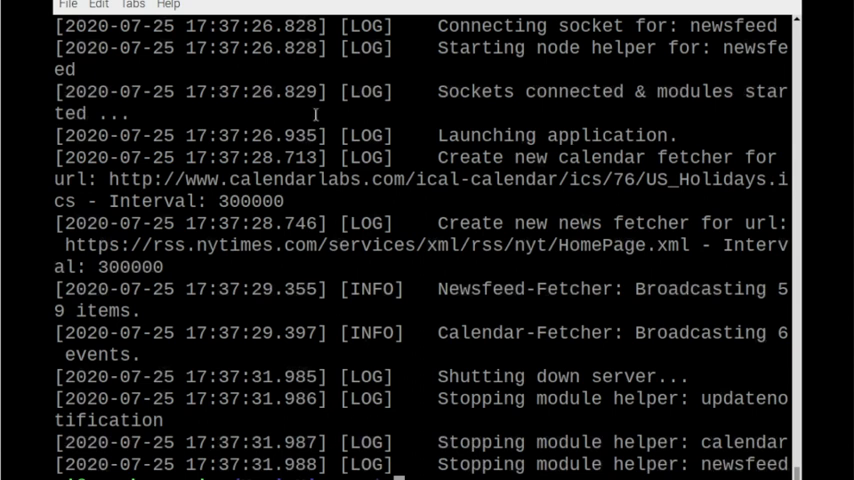
mouse_move(496, 336)
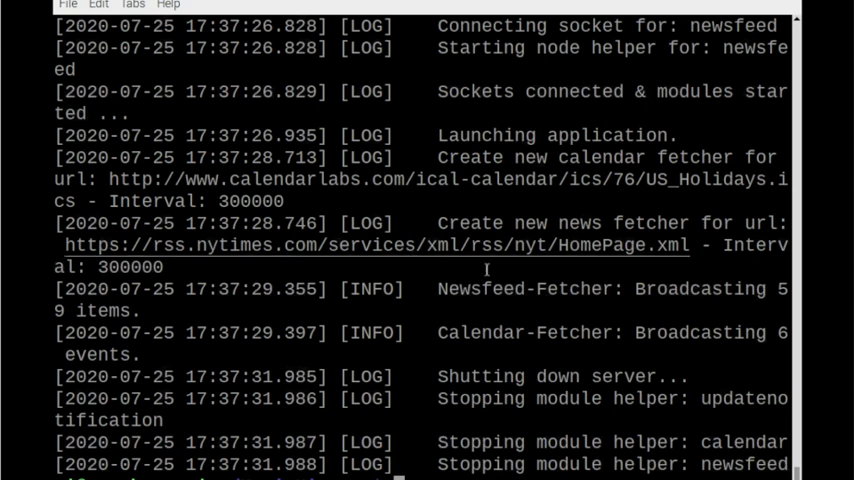
mouse_move(424, 104)
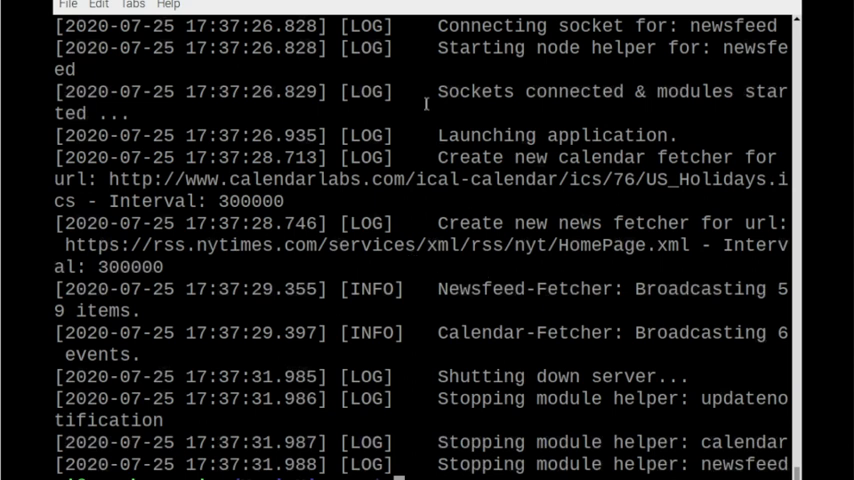